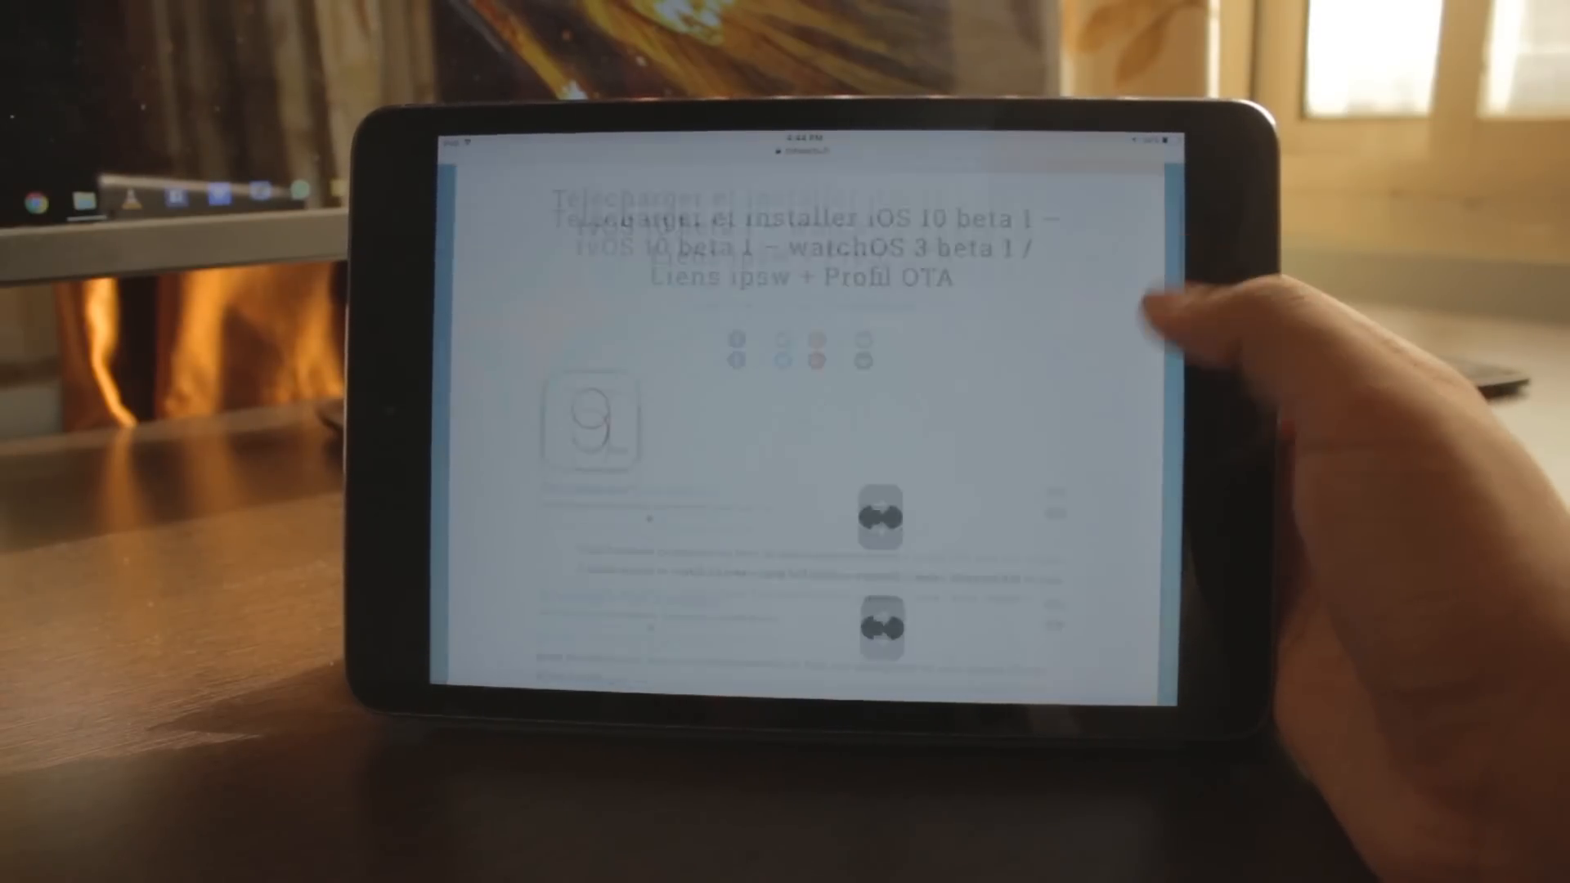
scroll(down, 3)
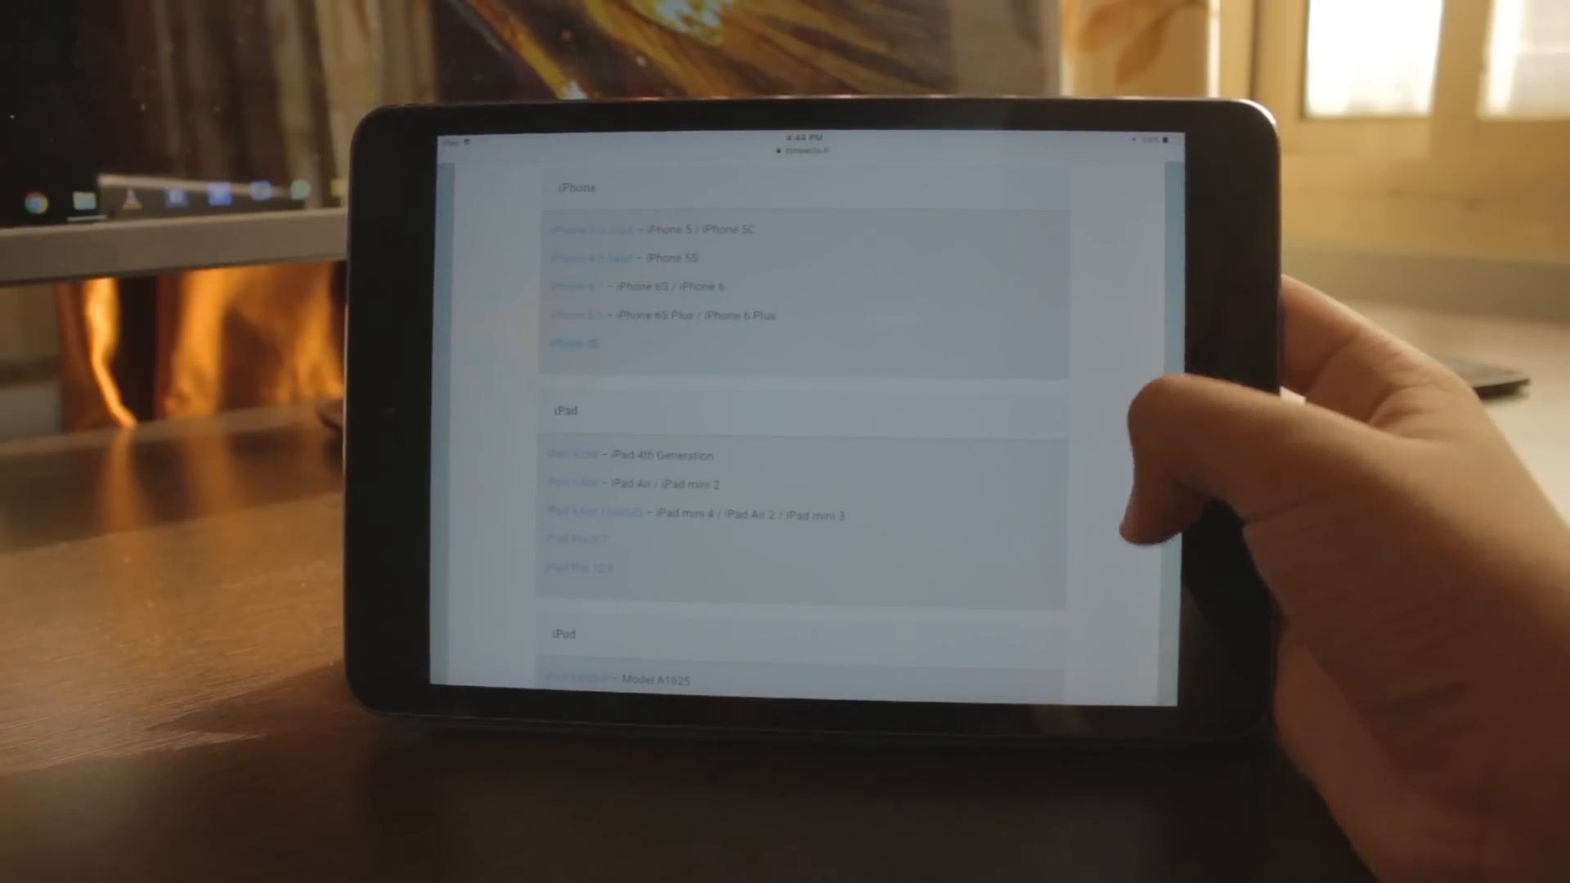
scroll(down, 3)
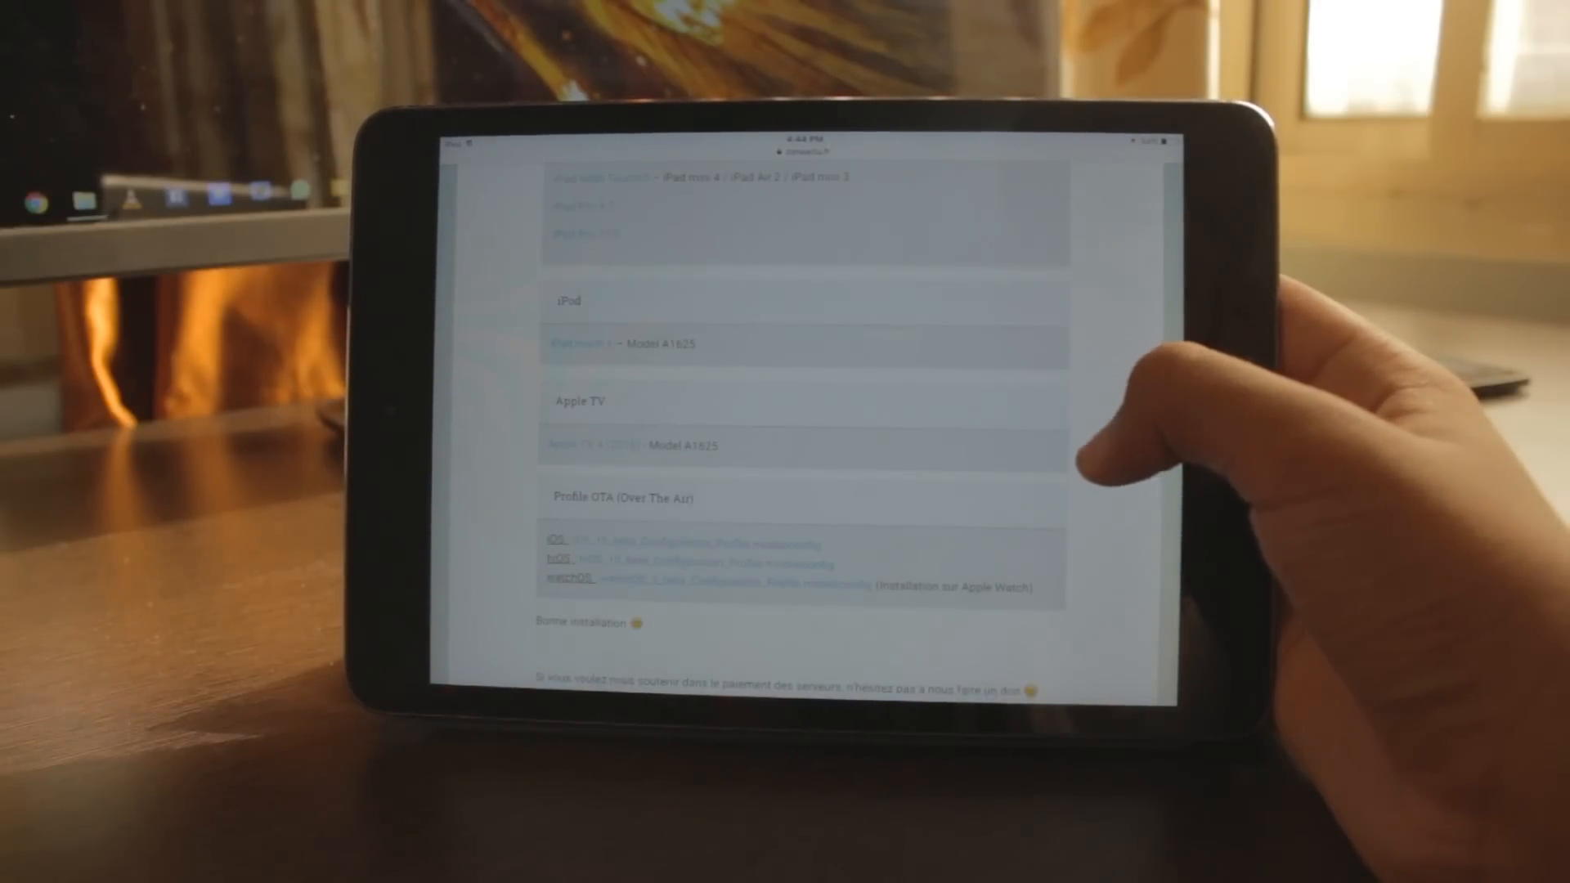